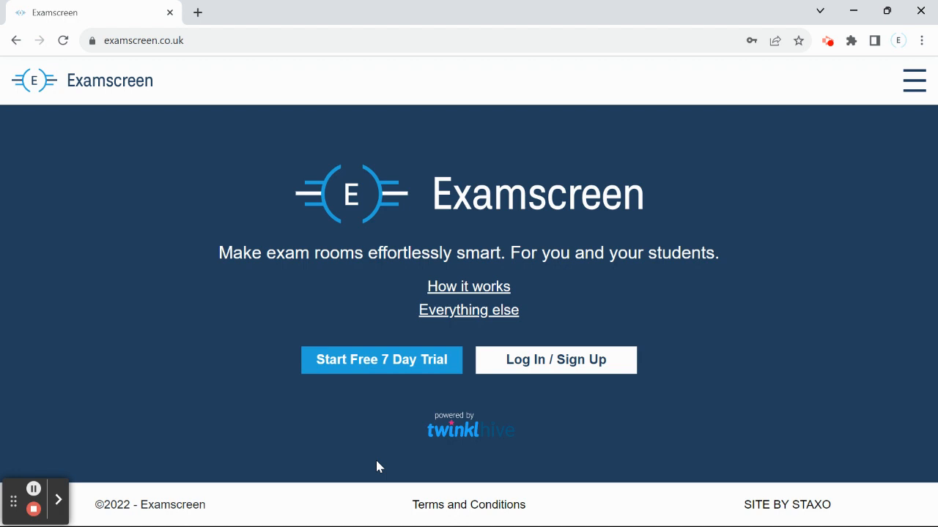
mouse_move(596, 417)
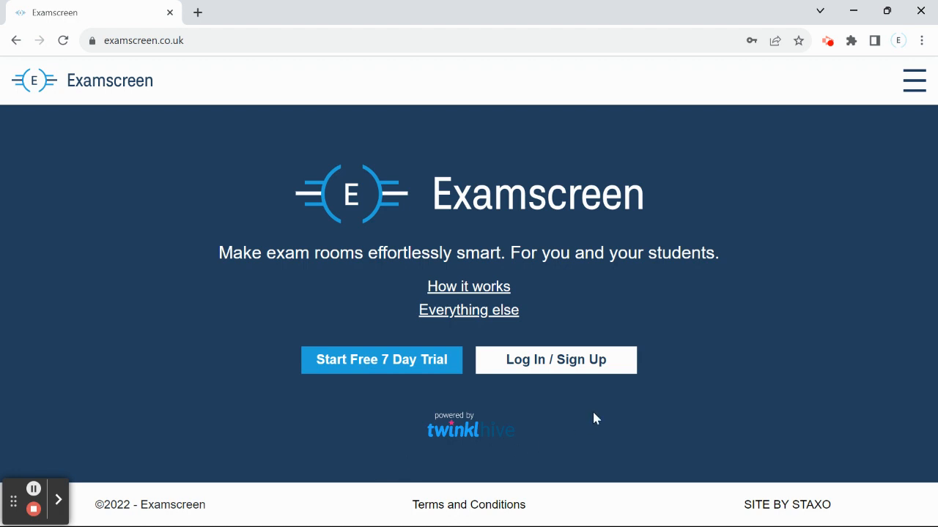
mouse_move(555, 360)
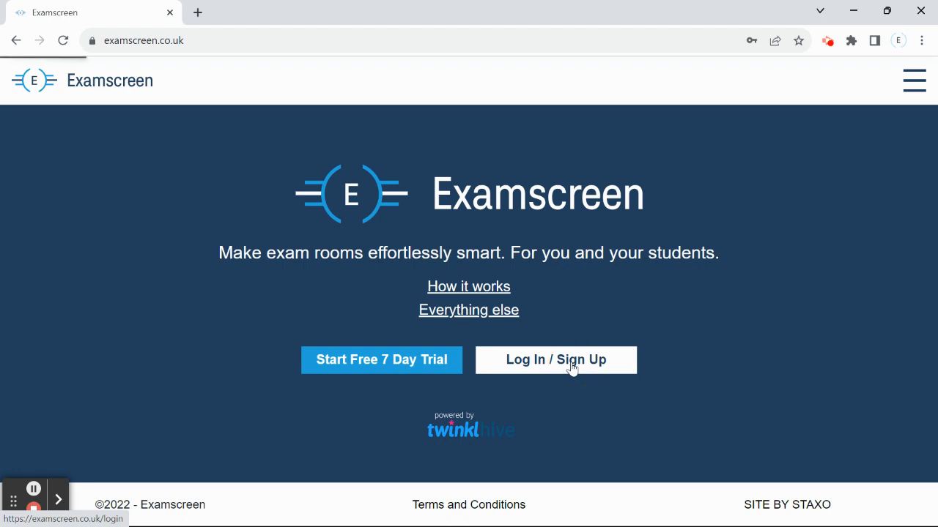
Open the exam board page from the home page and show the site navigation menu
click(556, 359)
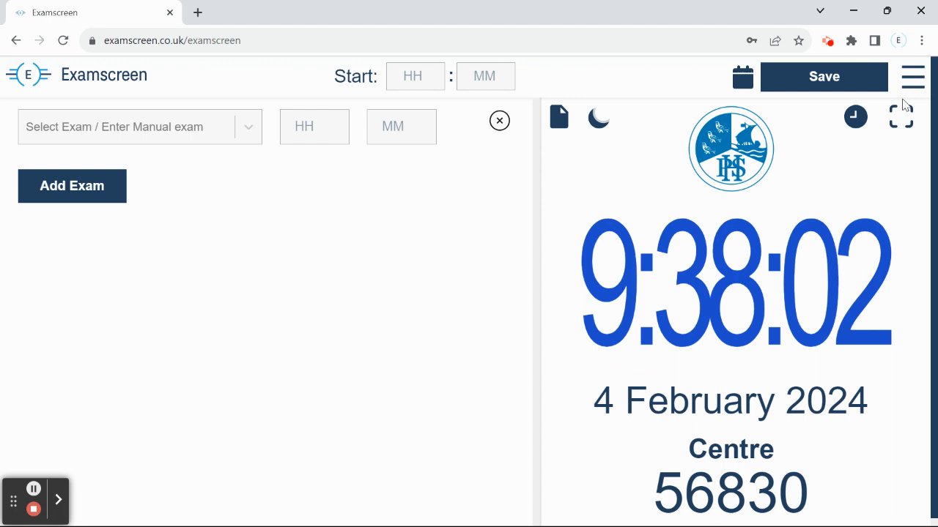
click(912, 76)
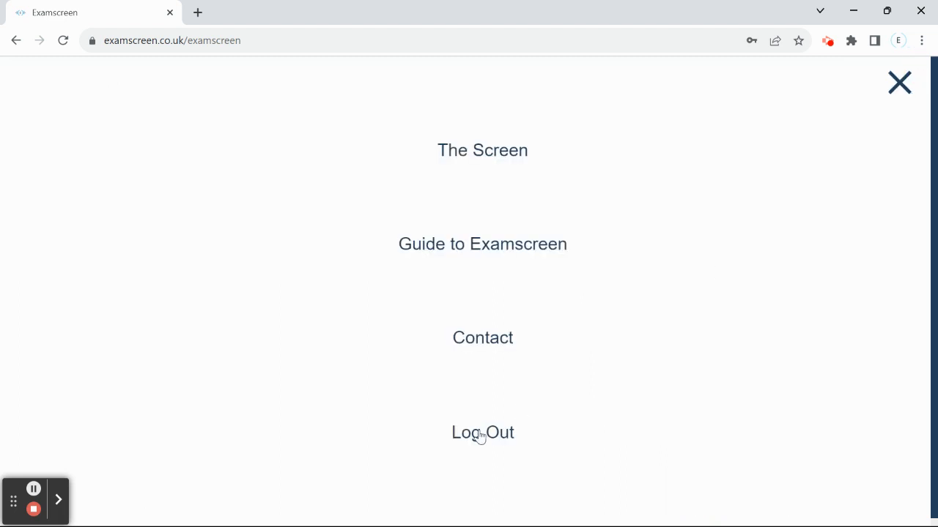
Log out, sign back in as user 'rp', and dismiss Chrome's save-password prompt
click(482, 432)
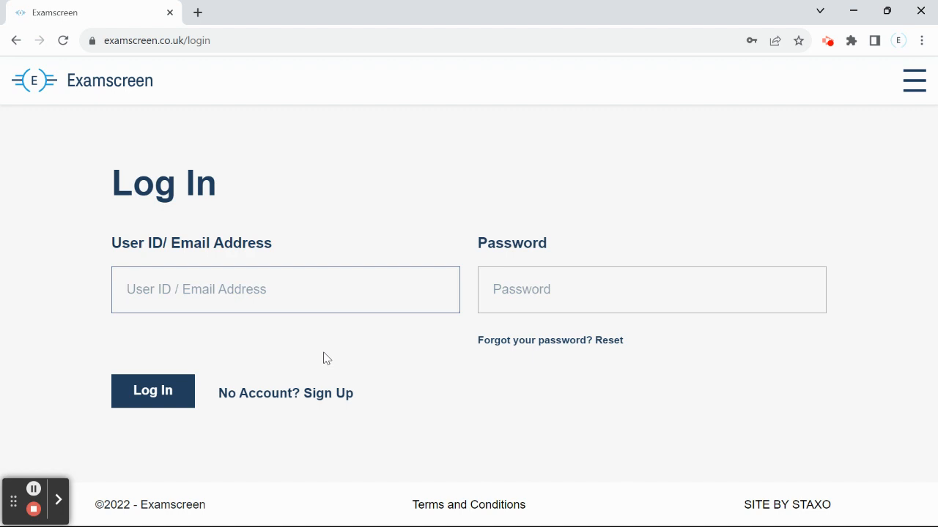
text(rp)
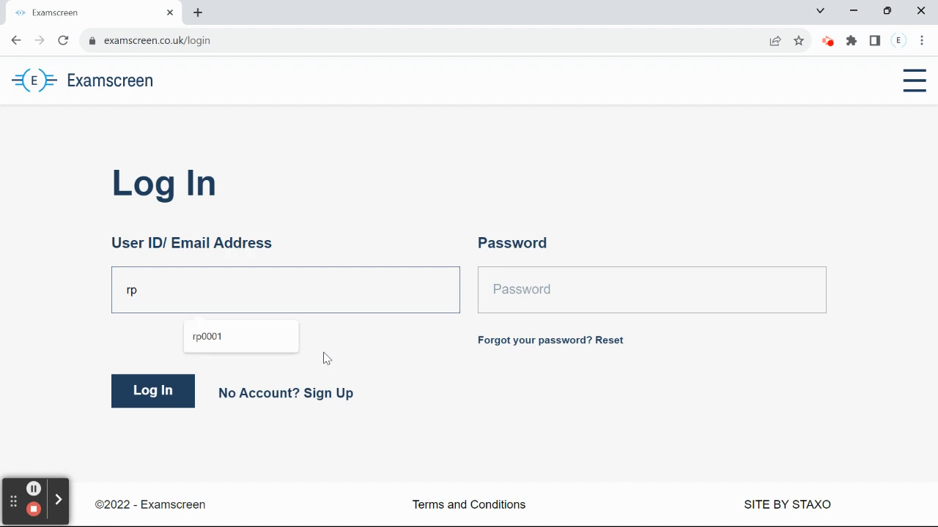
click(208, 336)
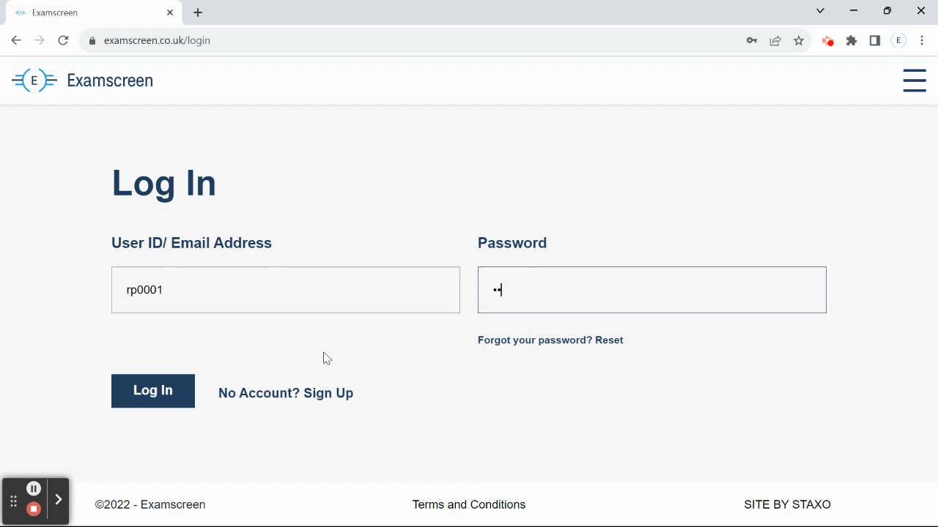
text(password)
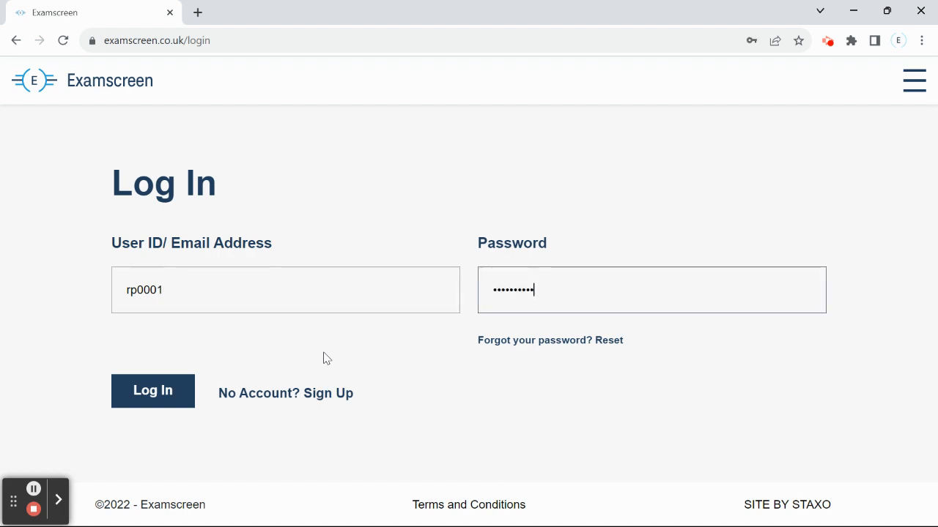
click(152, 390)
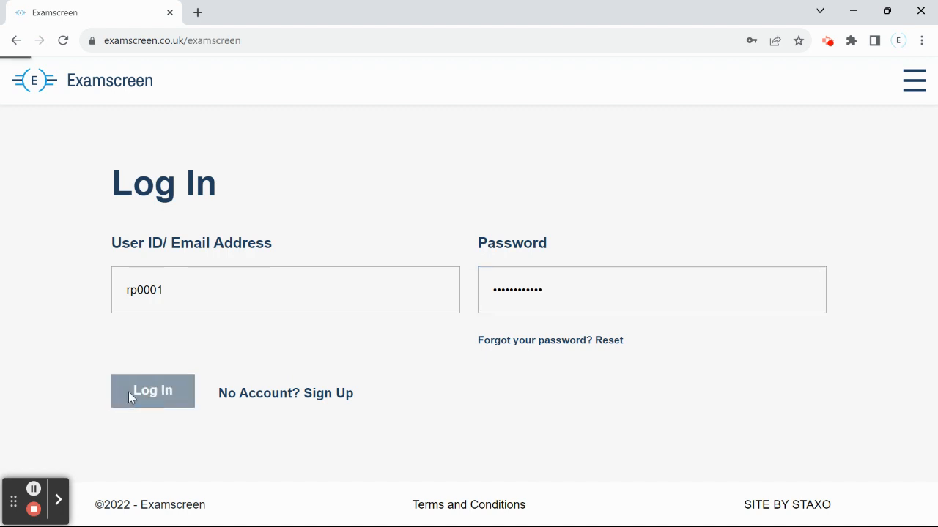
click(153, 391)
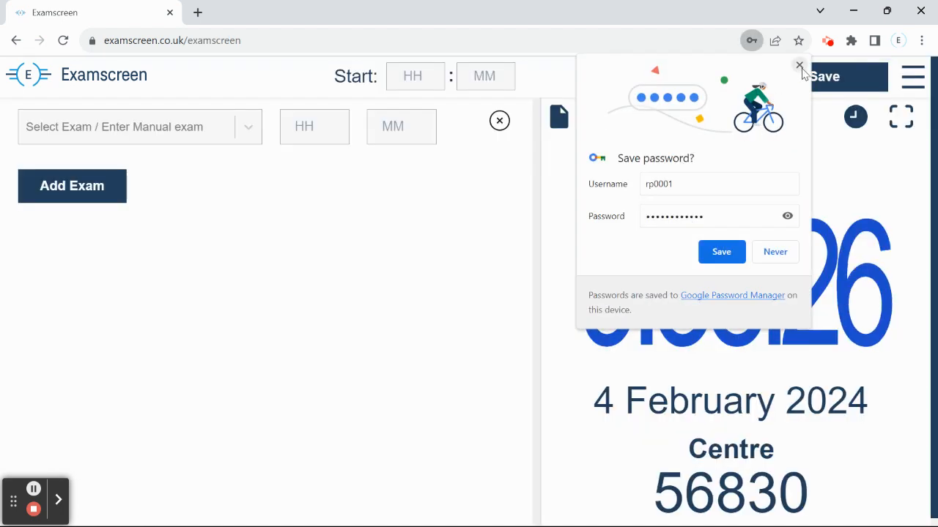
click(799, 66)
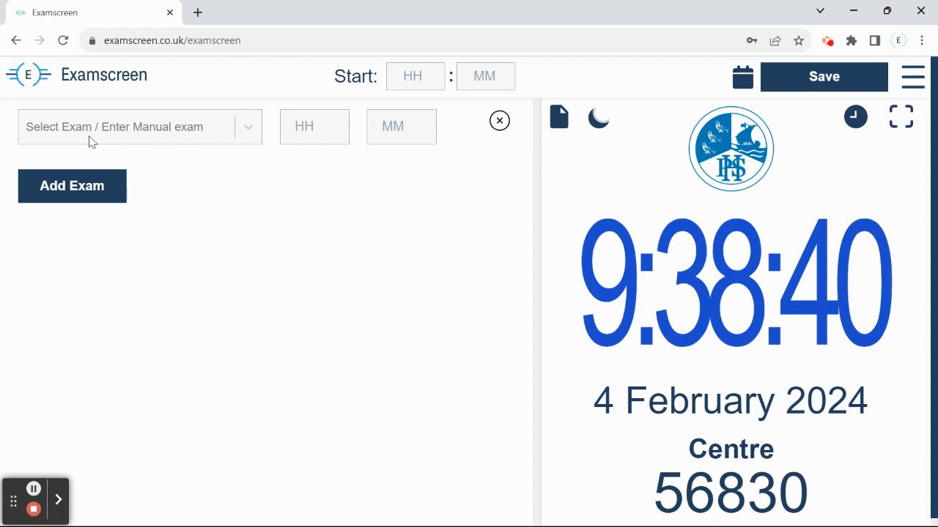
Manually enter 'GCSE Biology 1BI0 1F' as the exam name
click(139, 126)
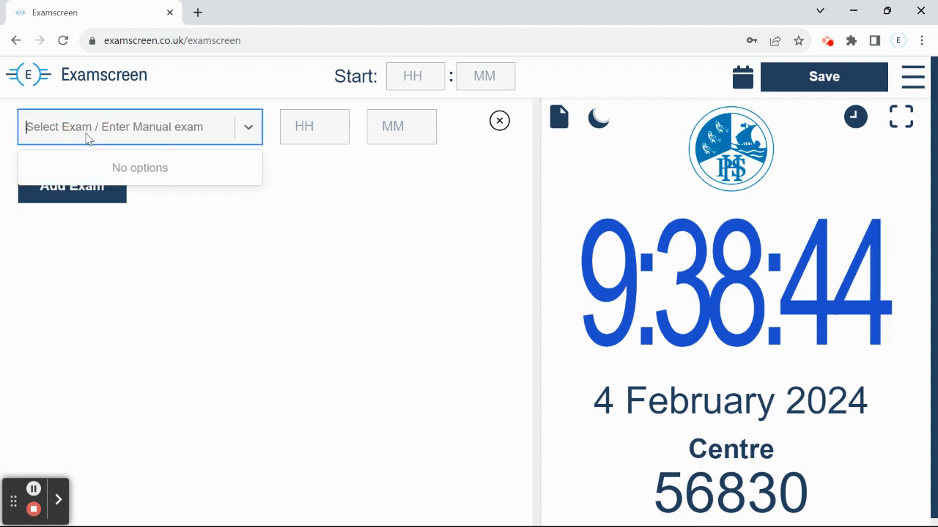
text(GCSE B)
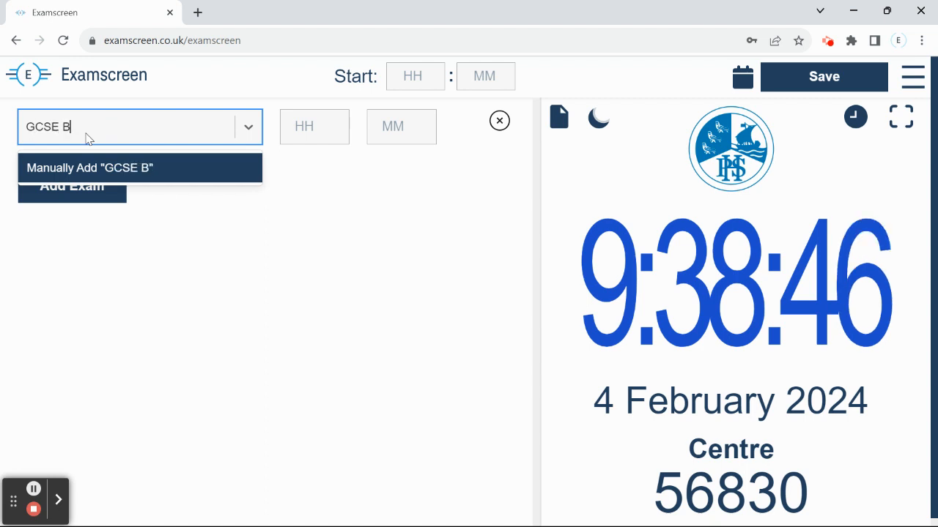
text(iology)
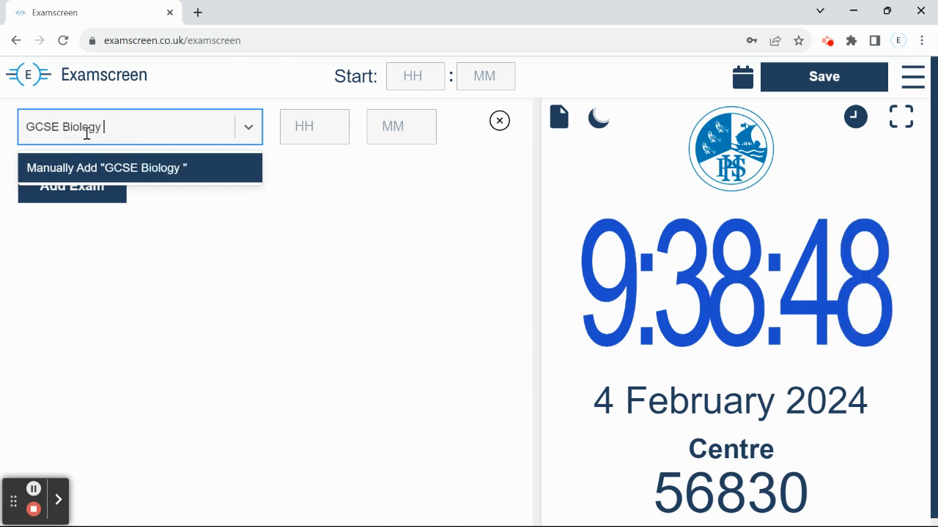
text(1BI0)
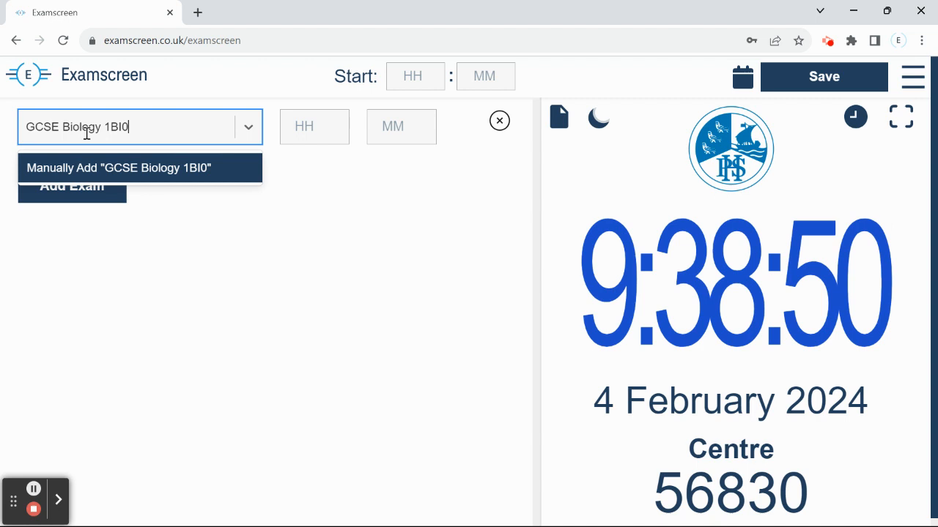
text(1F)
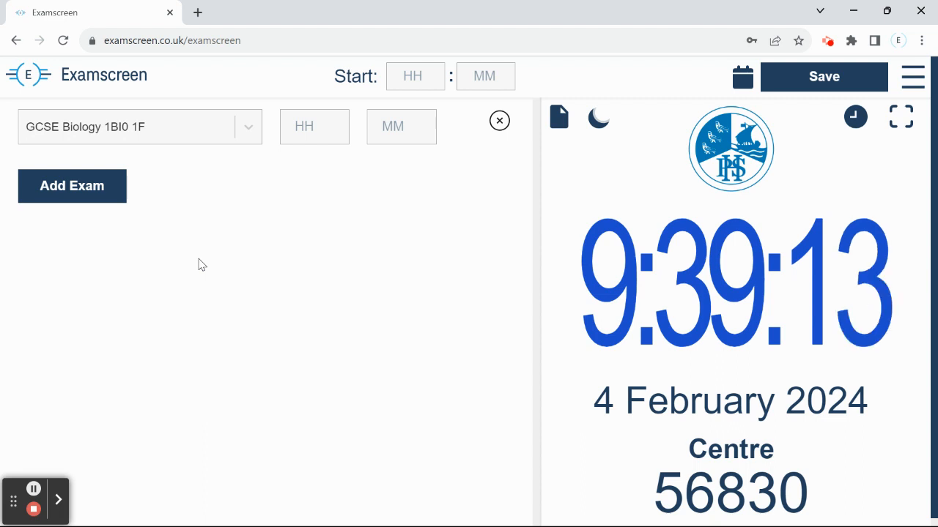
mouse_move(256, 236)
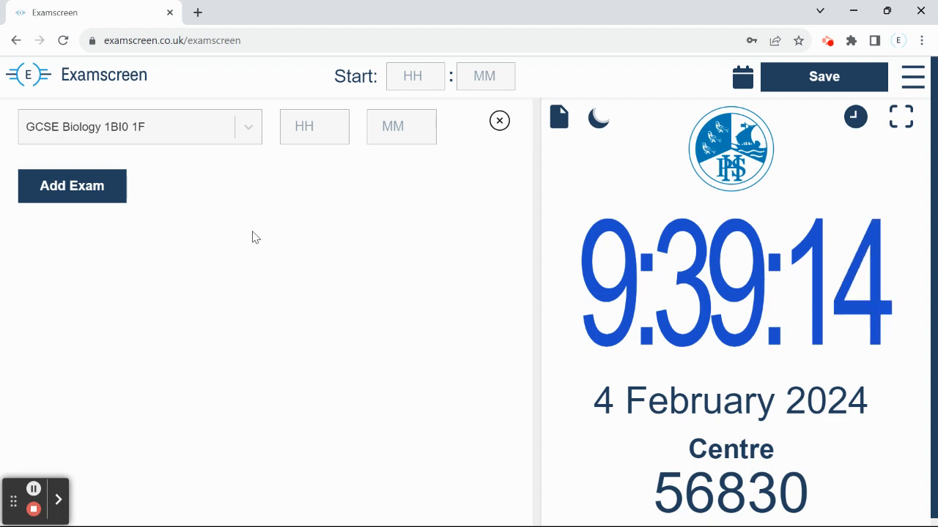
click(314, 126)
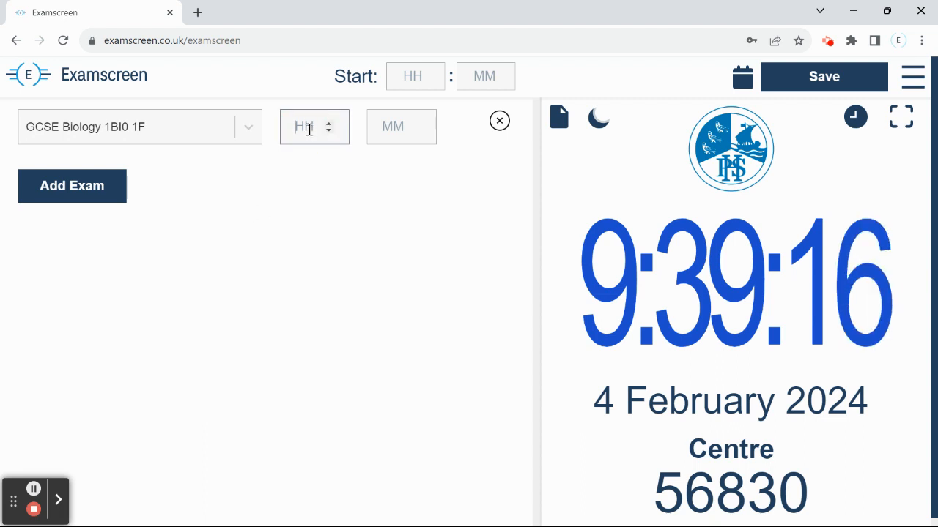
Set the Biology exam to 1h 45m with +25% extra time and save the board
text(1)
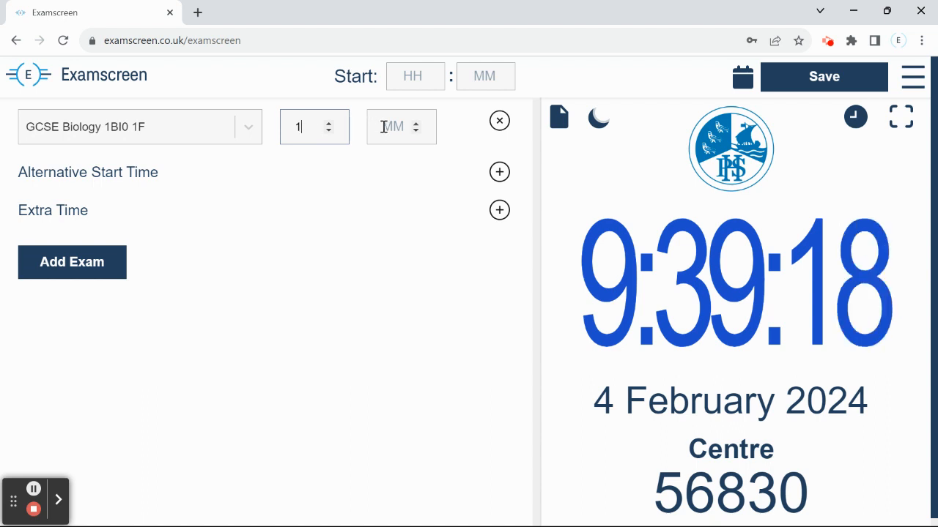
text(45)
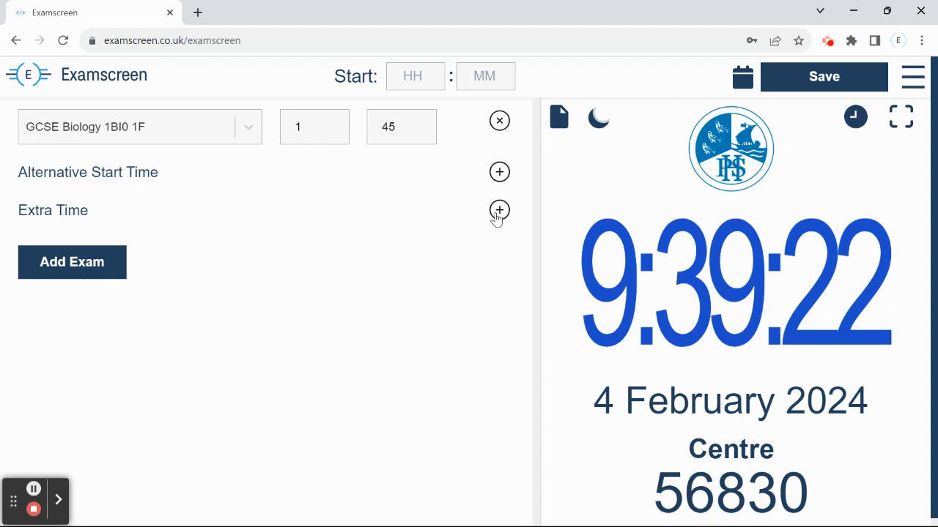
click(499, 211)
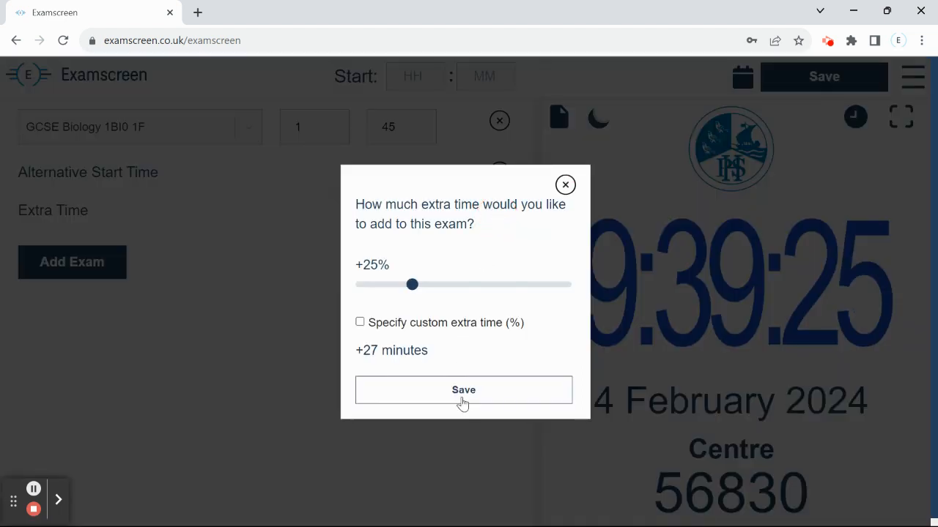
mouse_move(475, 394)
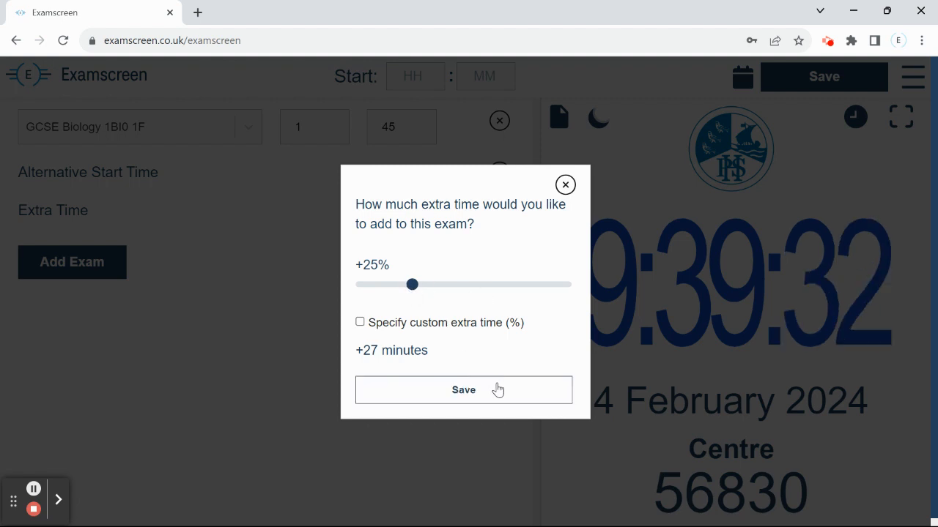
click(463, 390)
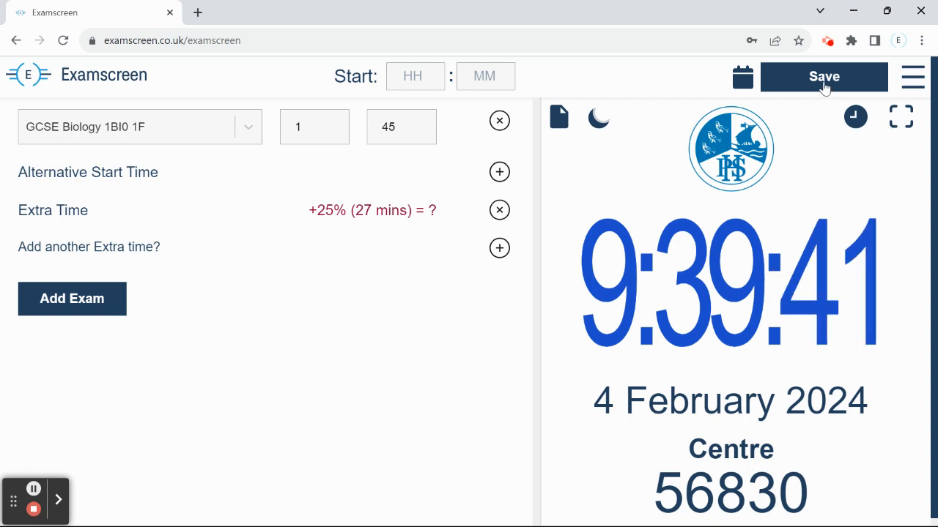
click(823, 77)
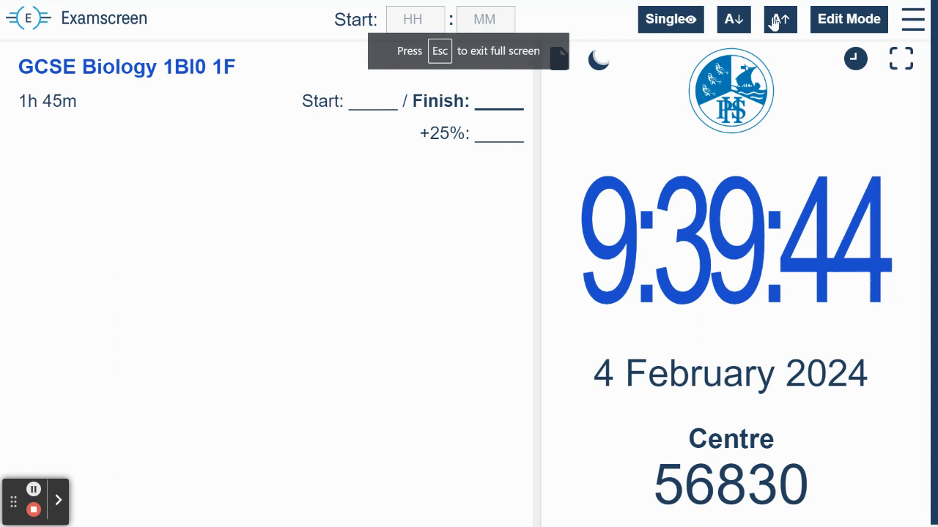
Enlarge the exam details text three times with the A↑ button
click(779, 19)
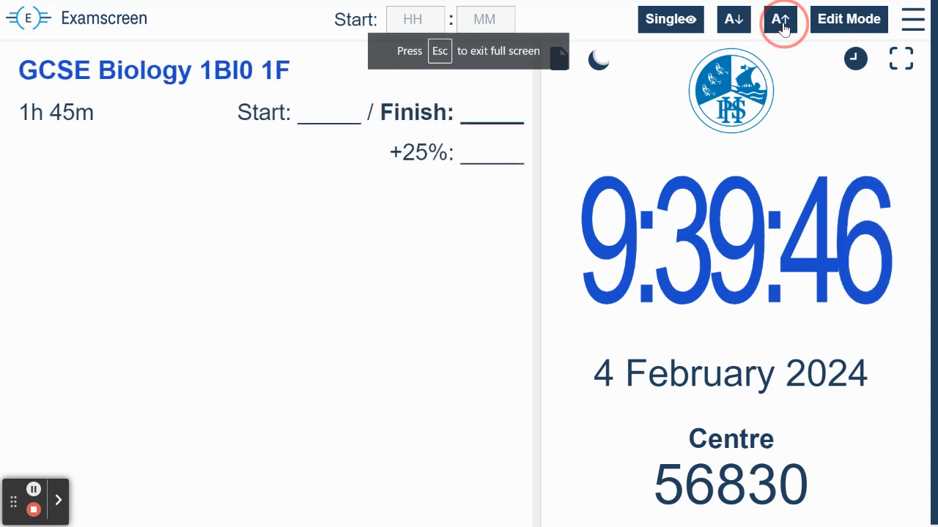
click(781, 19)
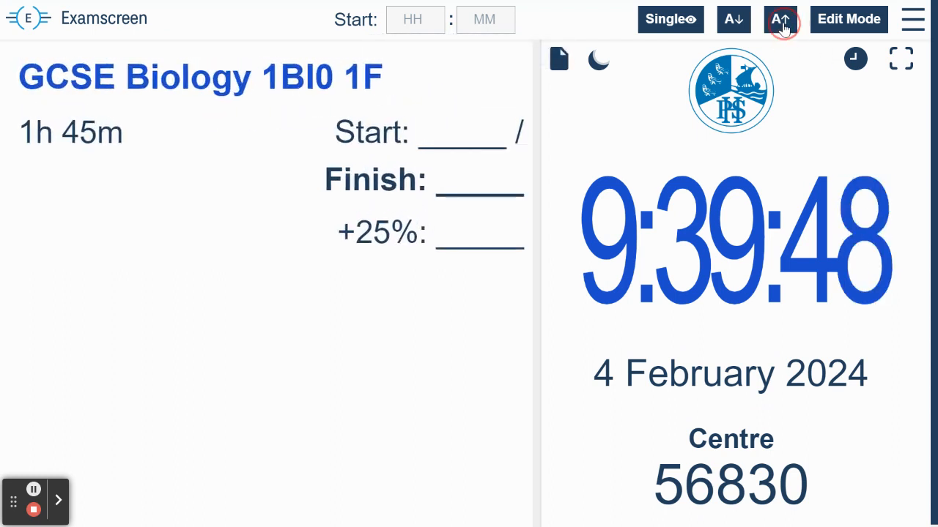
click(781, 19)
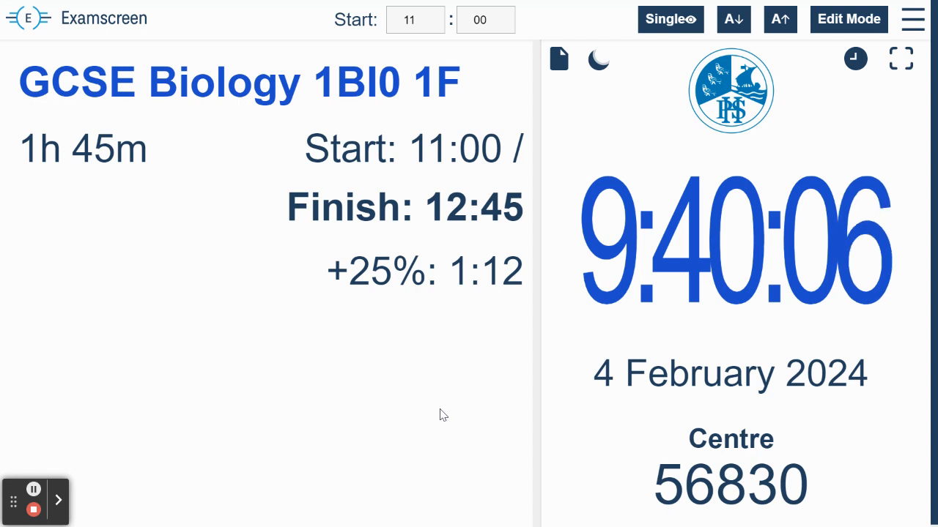
mouse_move(614, 98)
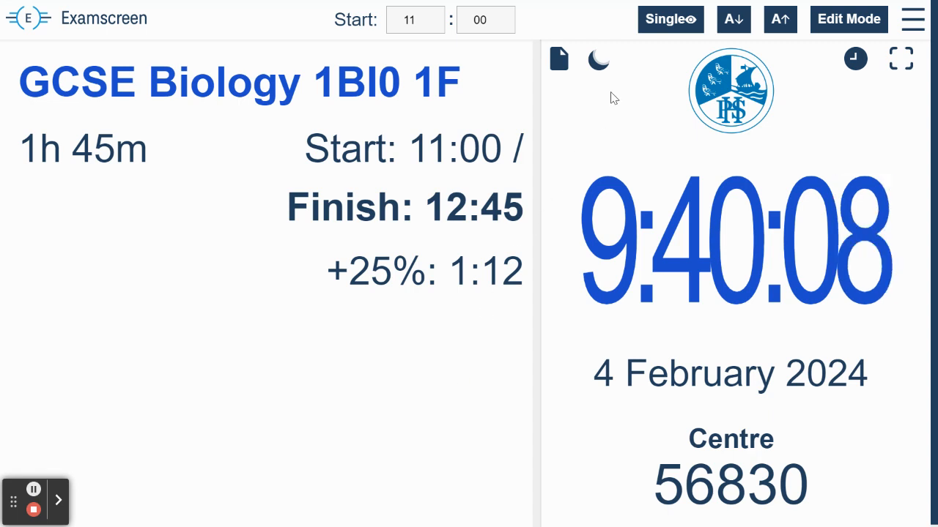
click(598, 60)
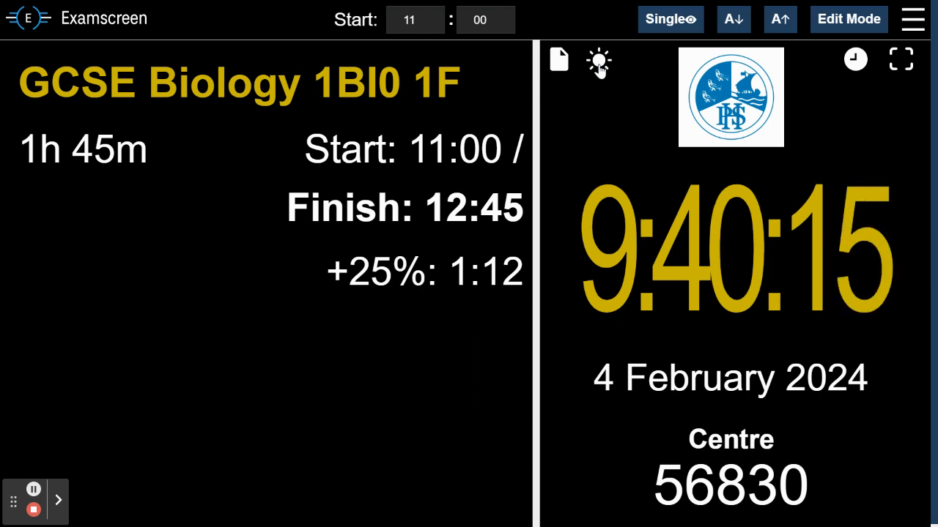
click(598, 60)
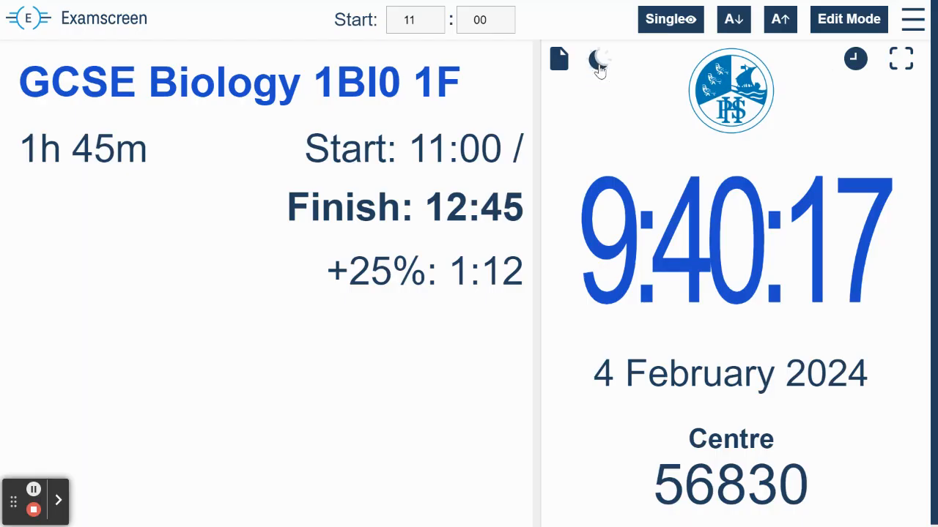
click(855, 59)
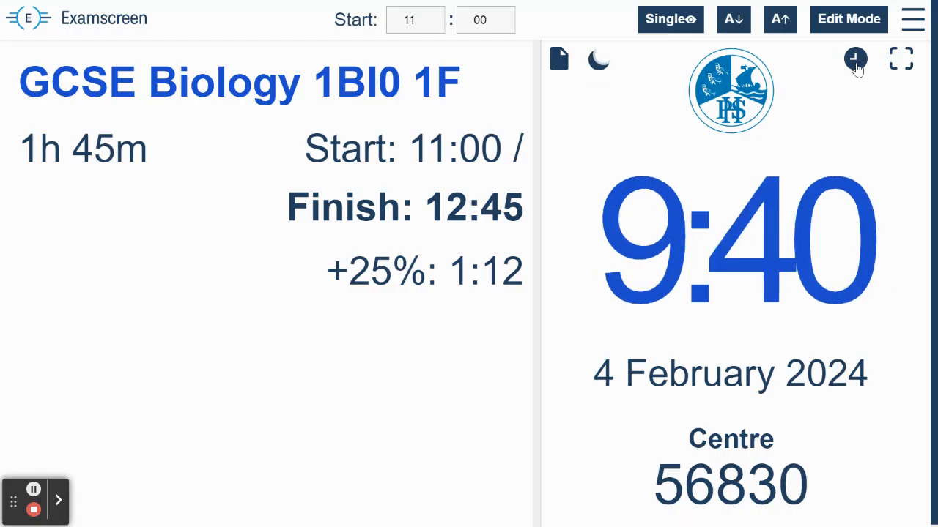
click(855, 59)
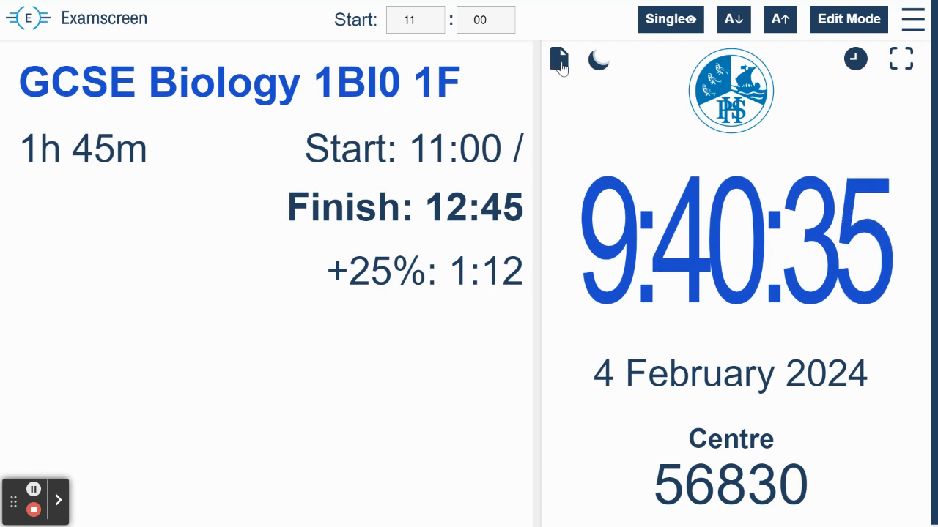
Open the JCQ poster, close it, and scroll through the candidate notices library
click(558, 58)
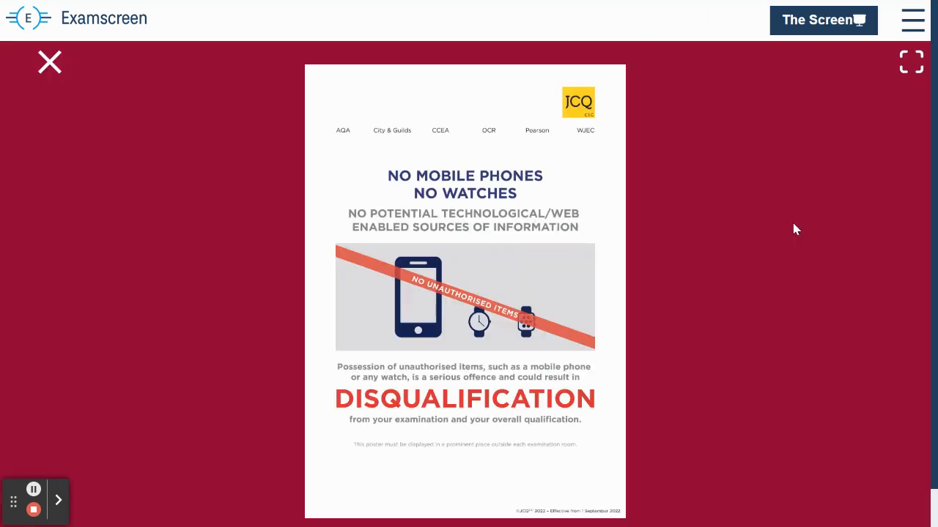
mouse_move(58, 94)
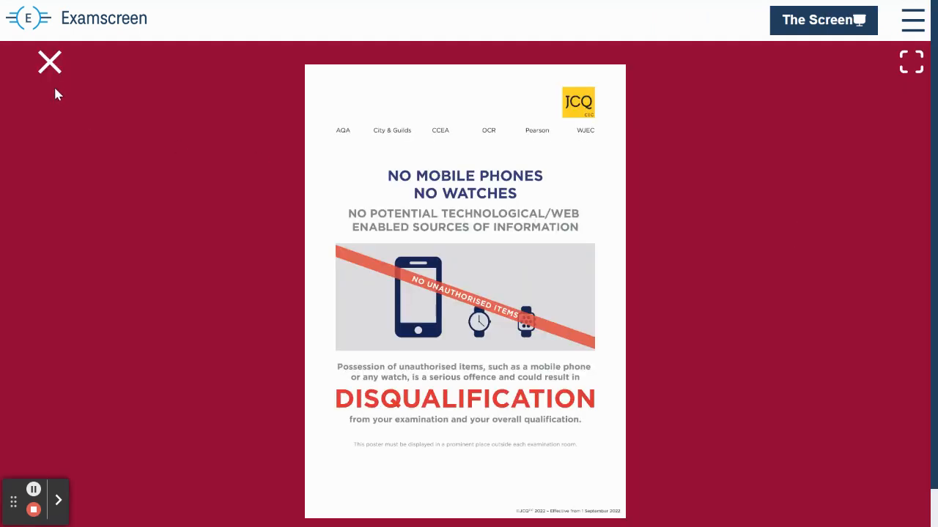
click(49, 62)
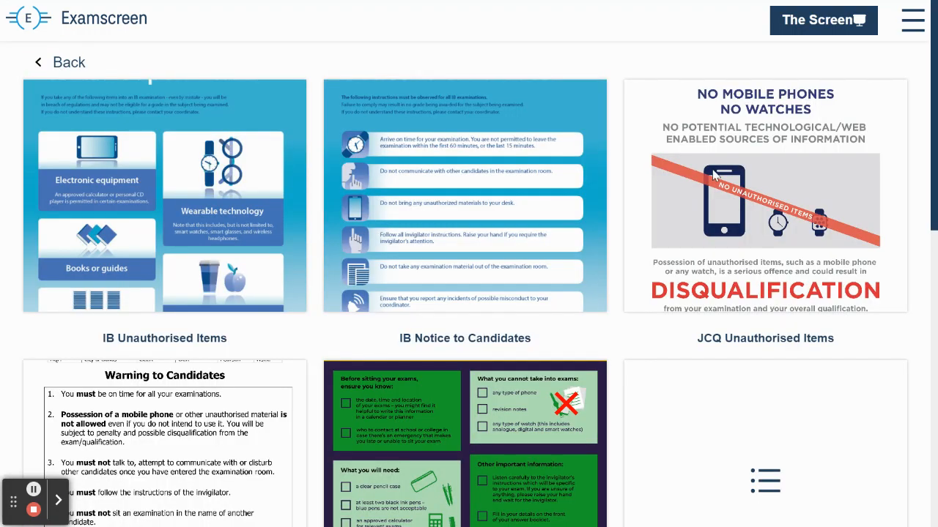
scroll(down, 3)
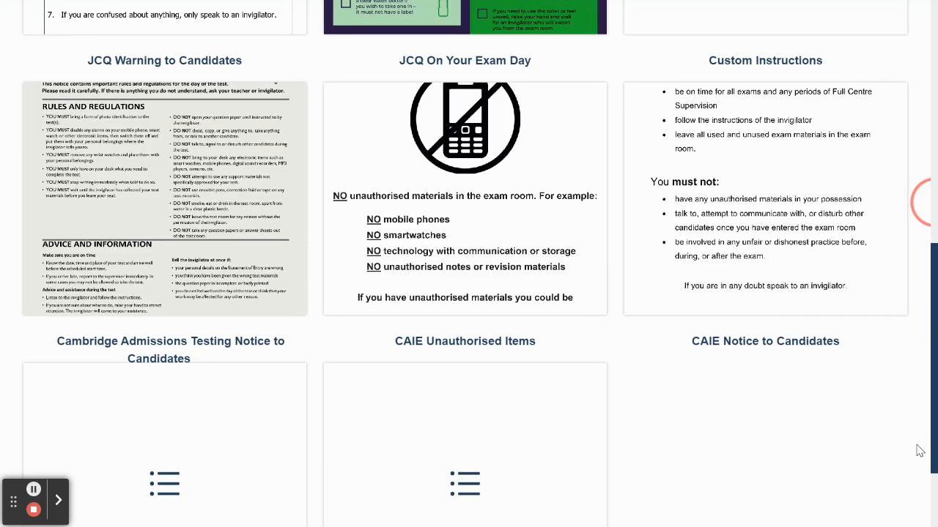
scroll(down, 3)
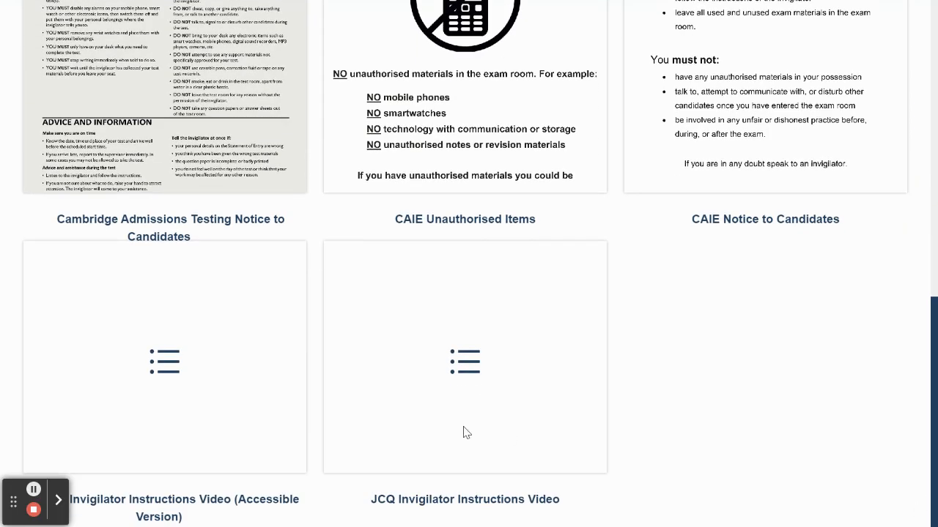
mouse_move(484, 366)
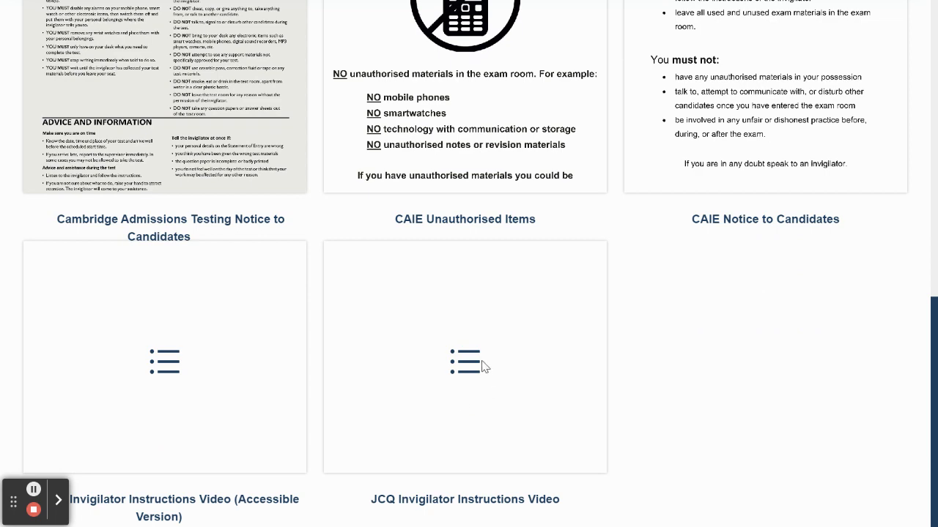
Open the JCQ Invigilator Instructions Video tile
click(465, 358)
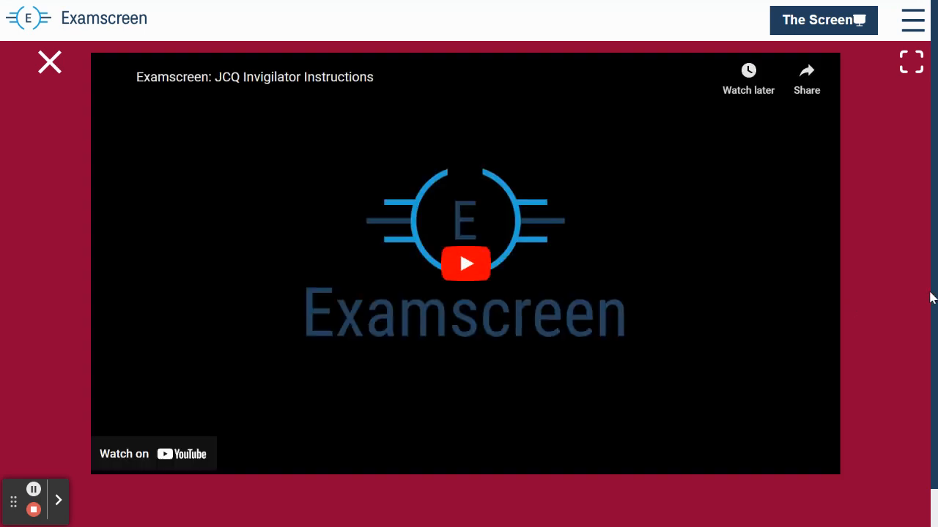
mouse_move(182, 237)
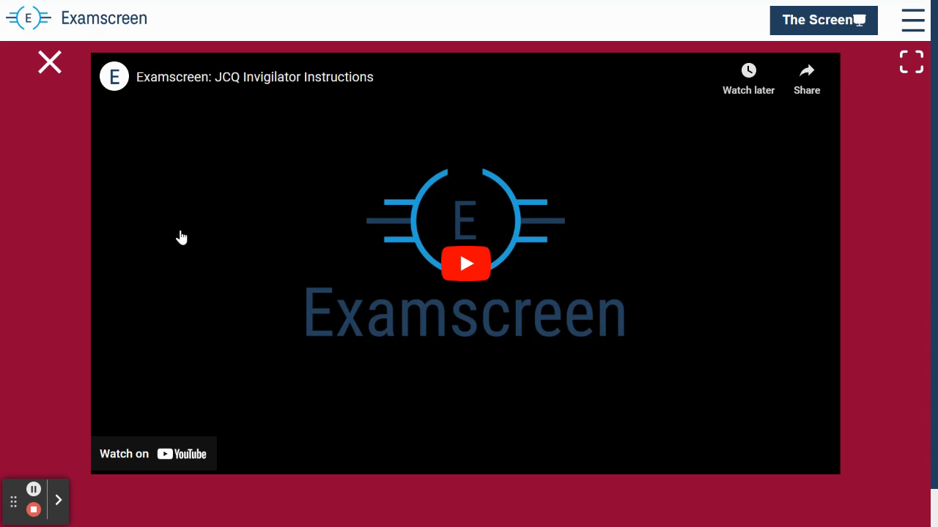
mouse_move(50, 62)
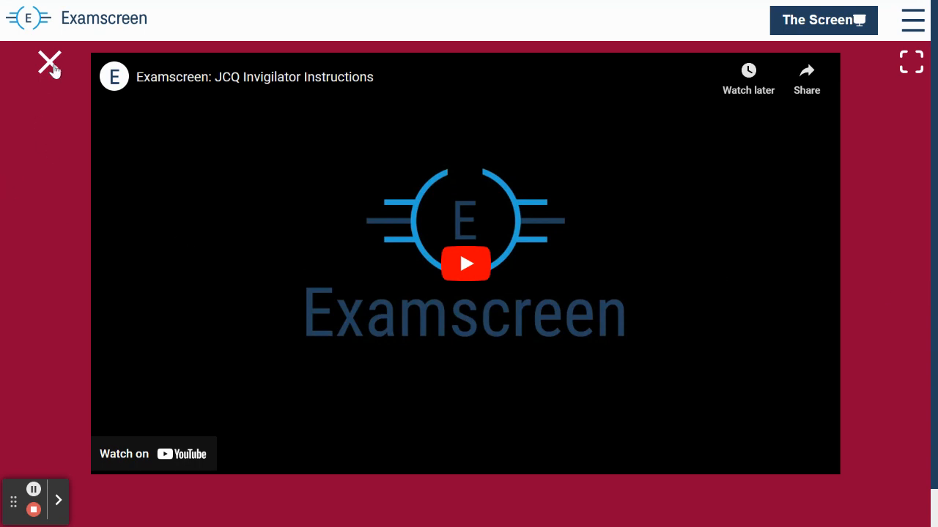
Close the video, enter edit mode, and remove GCSE Biology 1BI0 1F
click(49, 62)
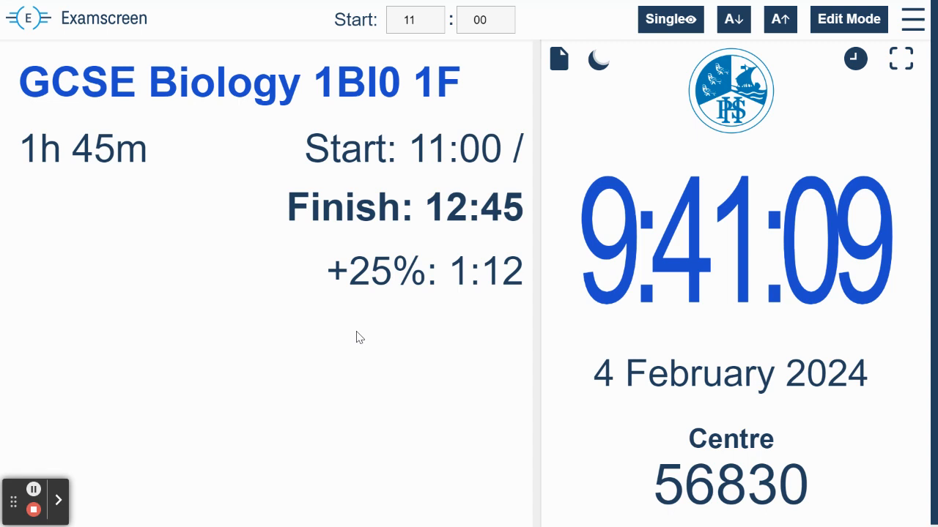
mouse_move(650, 269)
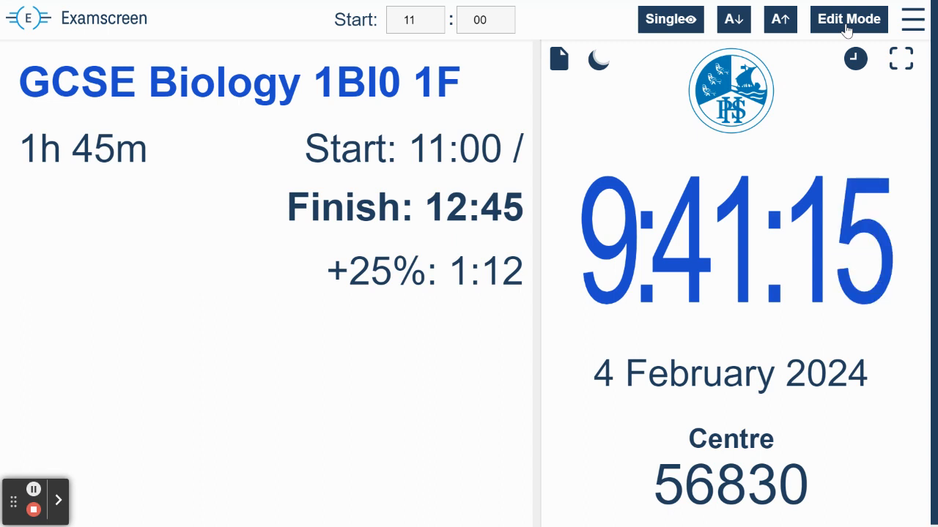
click(849, 19)
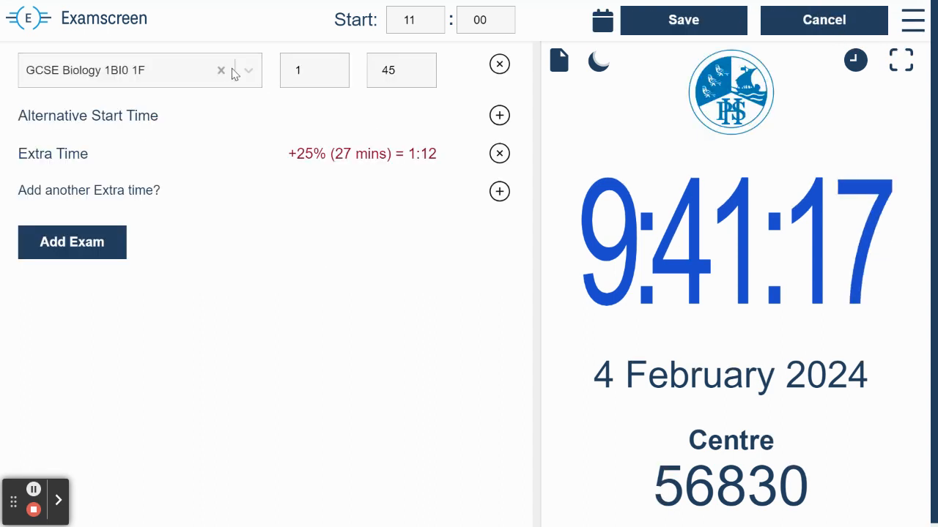
click(220, 70)
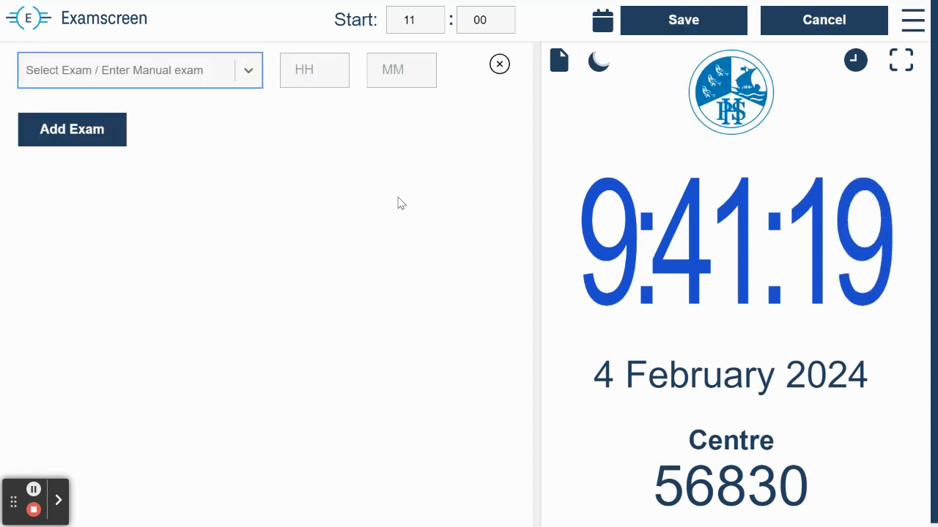
mouse_move(527, 125)
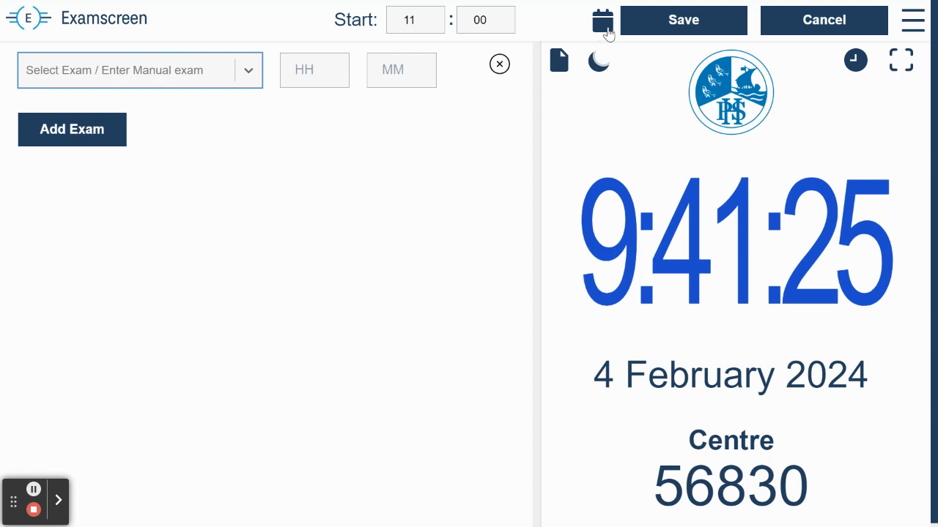
Pick 13 May 2024 in the exam date calendar
click(602, 20)
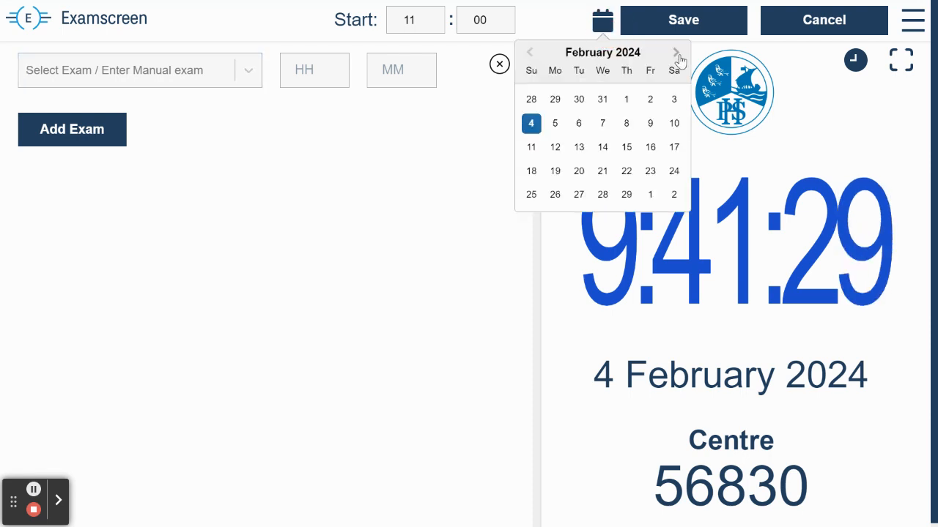
click(676, 52)
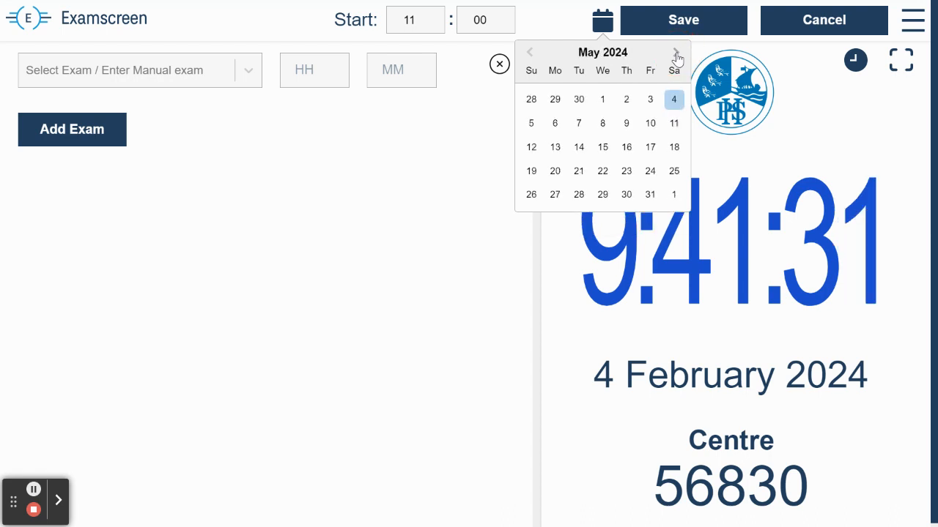
mouse_move(555, 146)
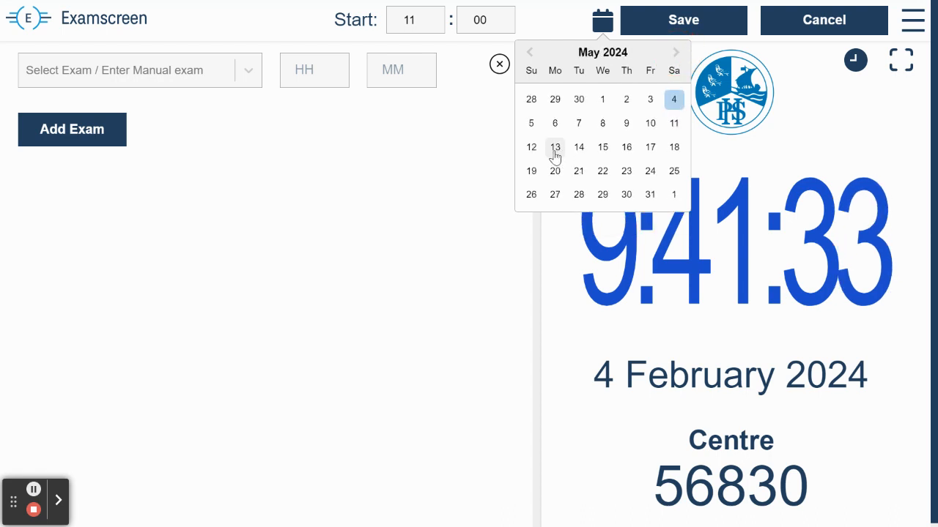
click(555, 147)
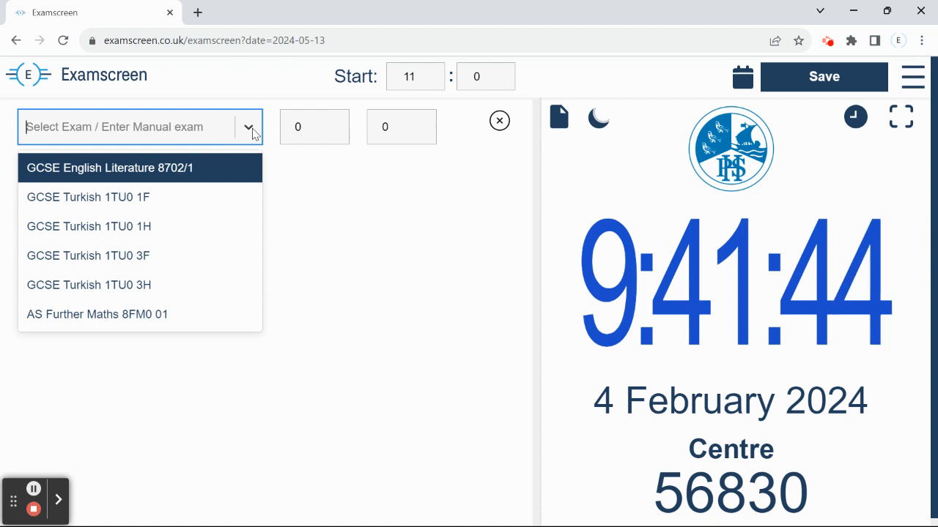
mouse_move(201, 314)
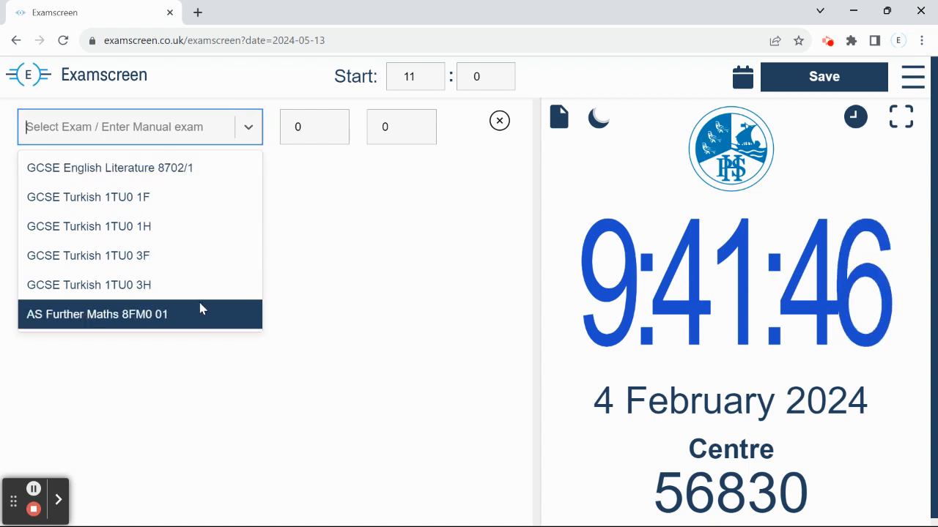
mouse_move(209, 285)
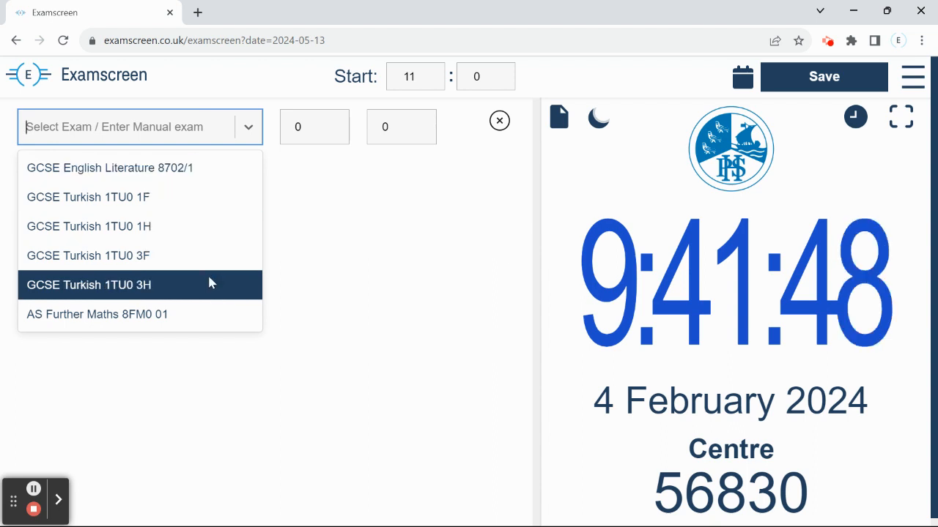
mouse_move(202, 205)
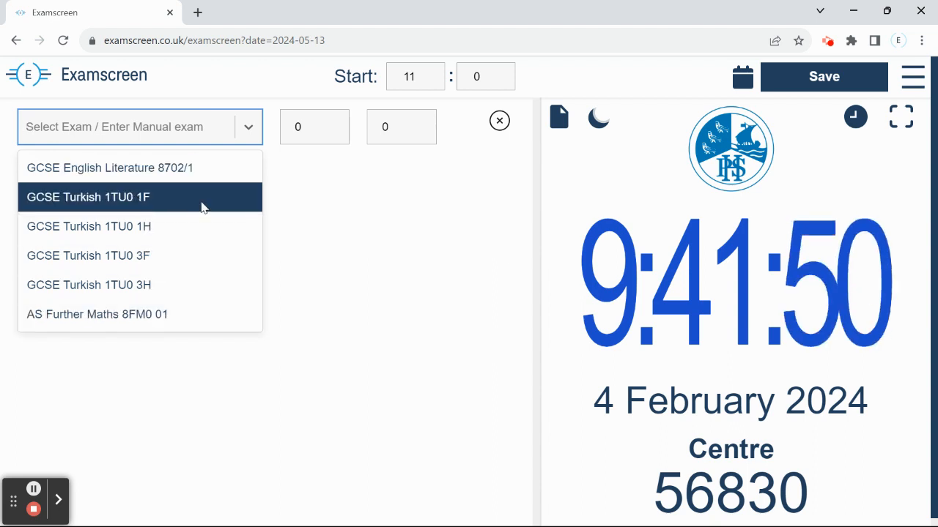
mouse_move(212, 168)
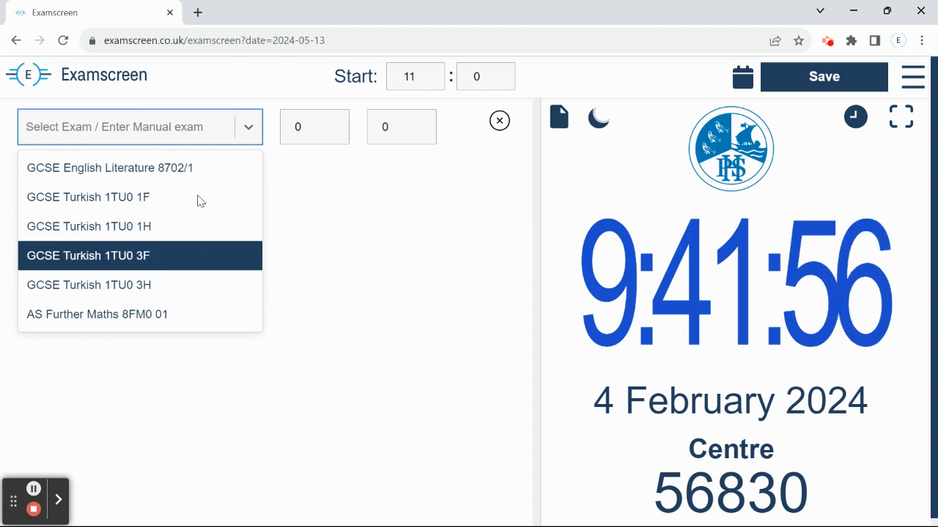
mouse_move(213, 179)
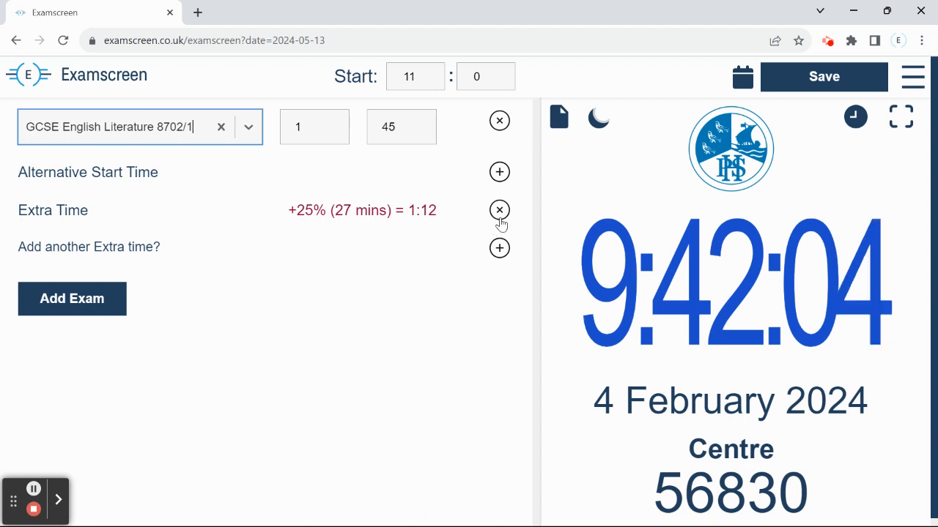
Remove the extra time allowance from GCSE English Literature 8702/1
click(499, 210)
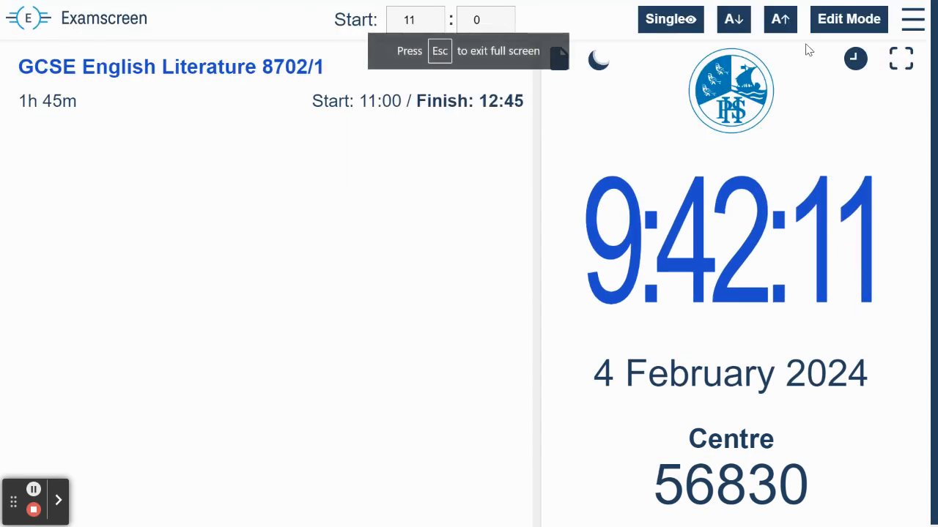
Enlarge the GCSE English Literature 8702/1 title and Start 11:00/Finish 12:45 text by two sizes
click(780, 19)
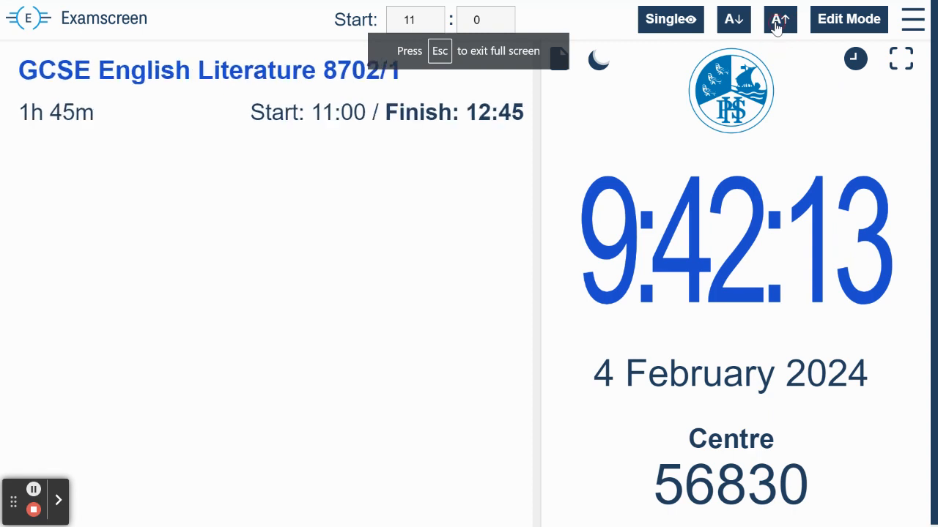
click(780, 19)
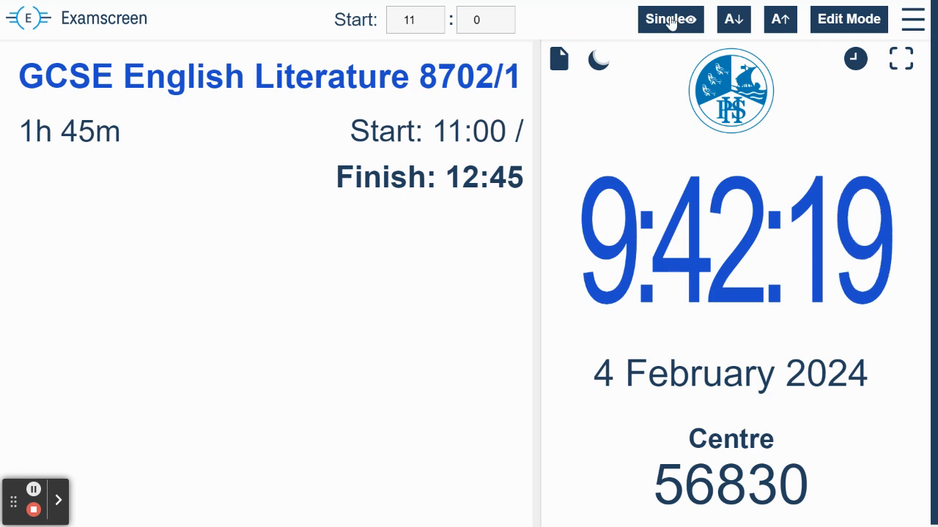
click(669, 19)
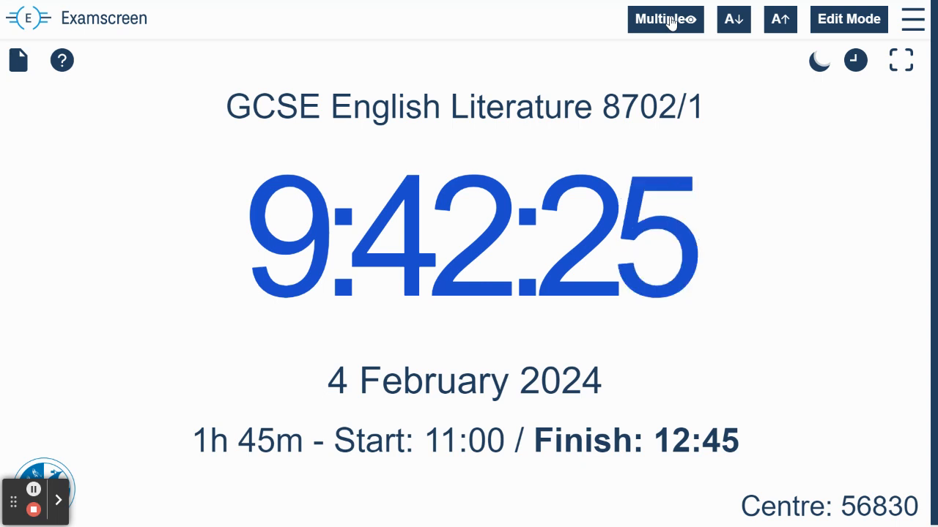
click(665, 19)
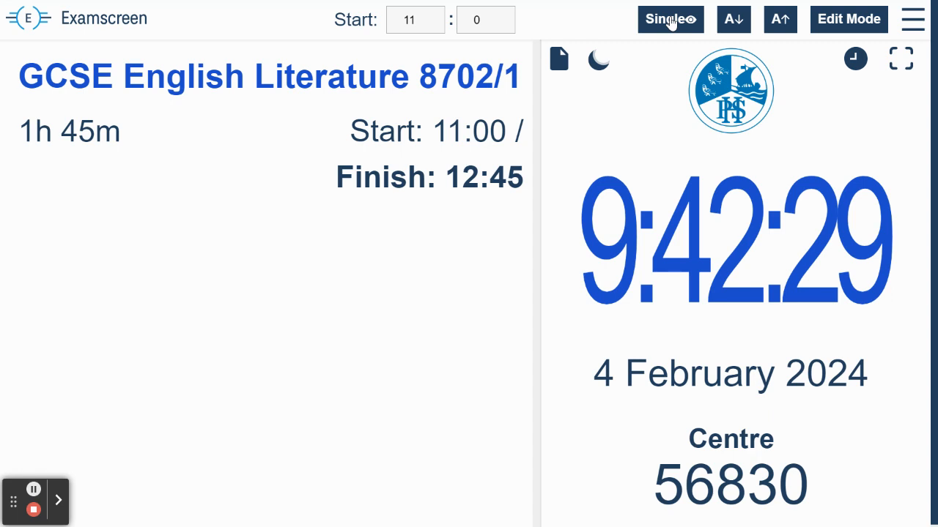
click(668, 19)
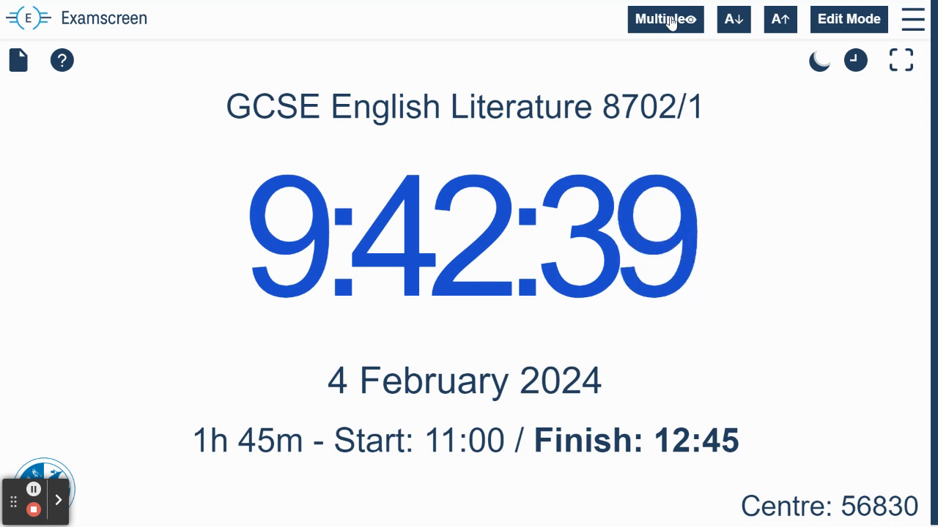
click(664, 19)
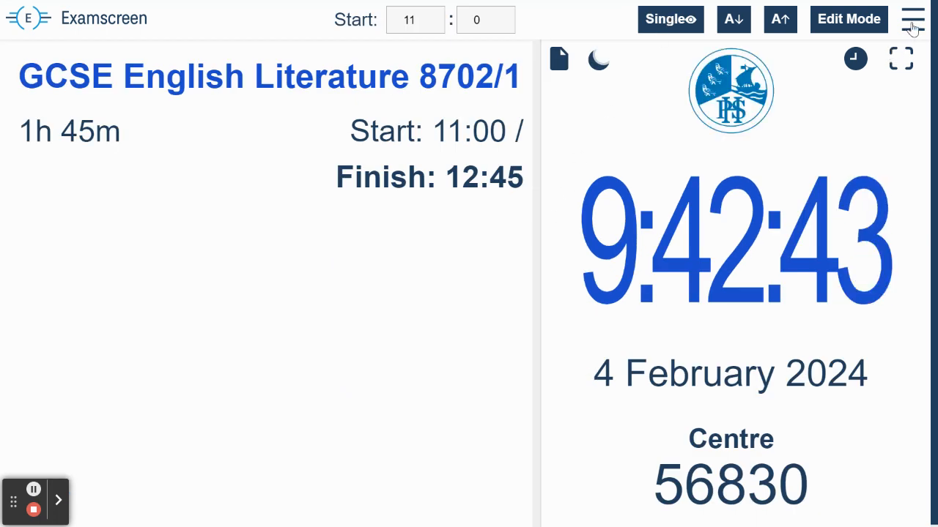
click(912, 19)
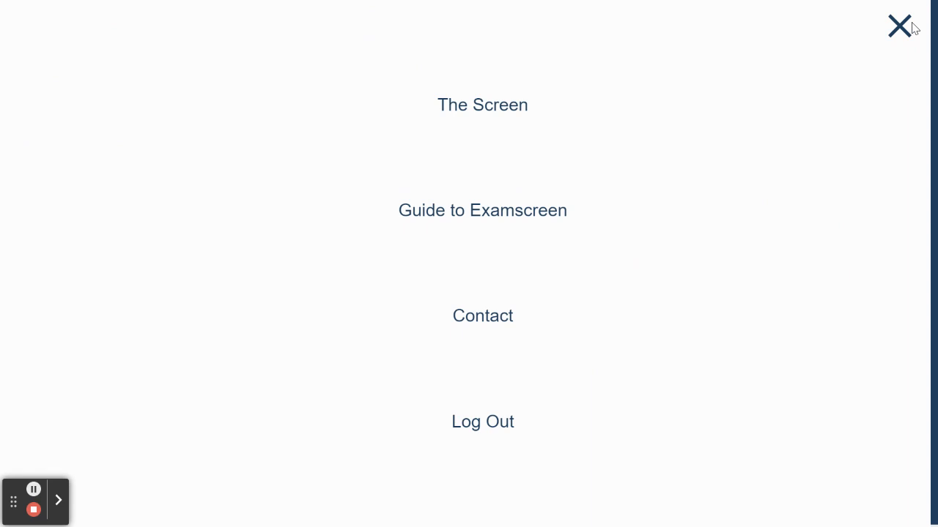
mouse_move(468, 342)
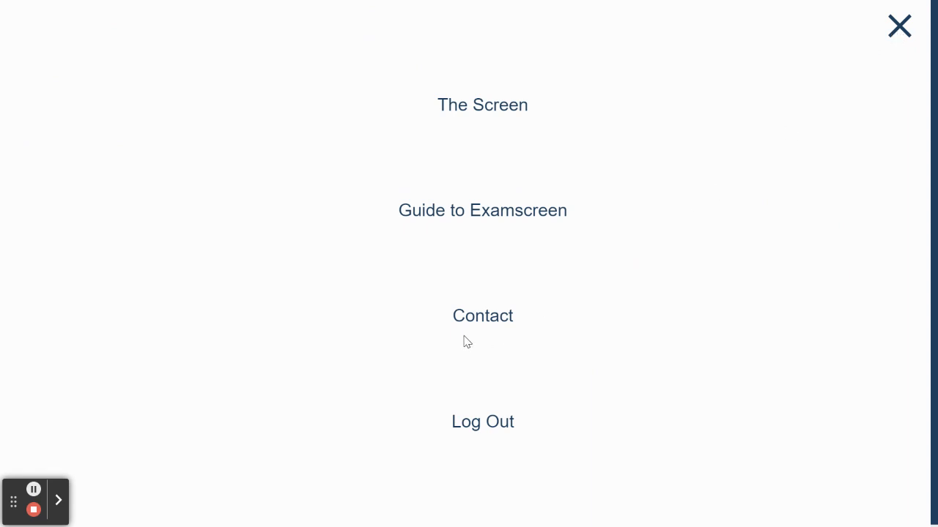
mouse_move(899, 35)
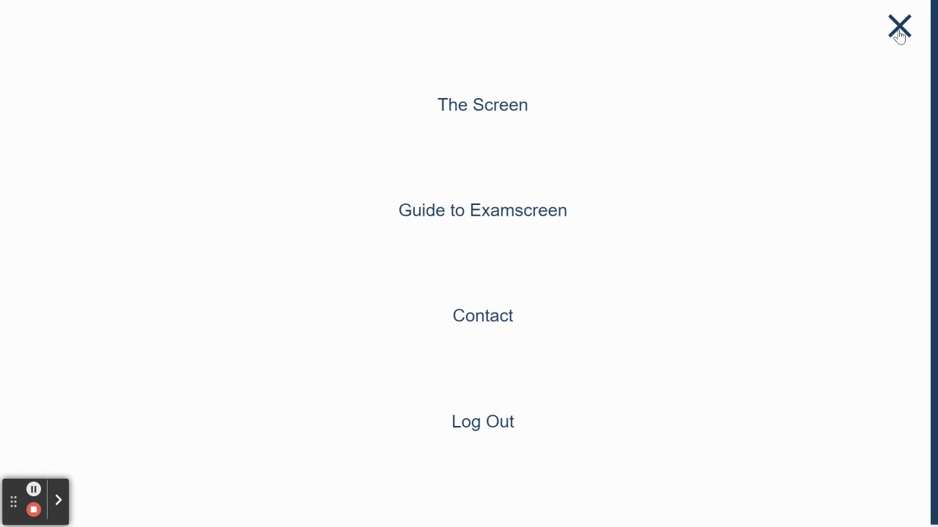
click(899, 27)
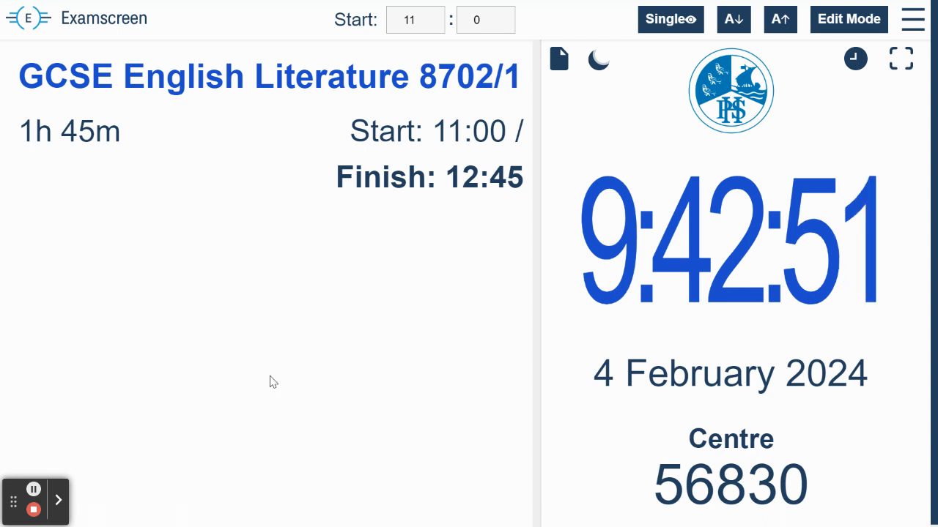